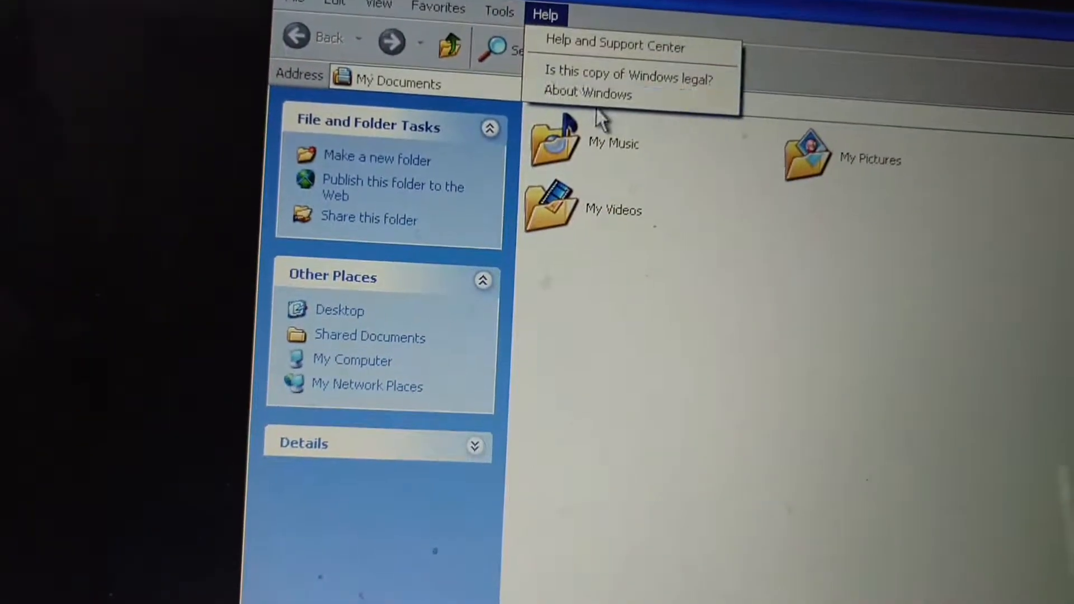
View About Windows and My Computer's System Properties (XP Professional SP1, i3 CPU, 2.33 GB RAM), then close both
{"action": "left_click", "coordinate": [588, 94]}
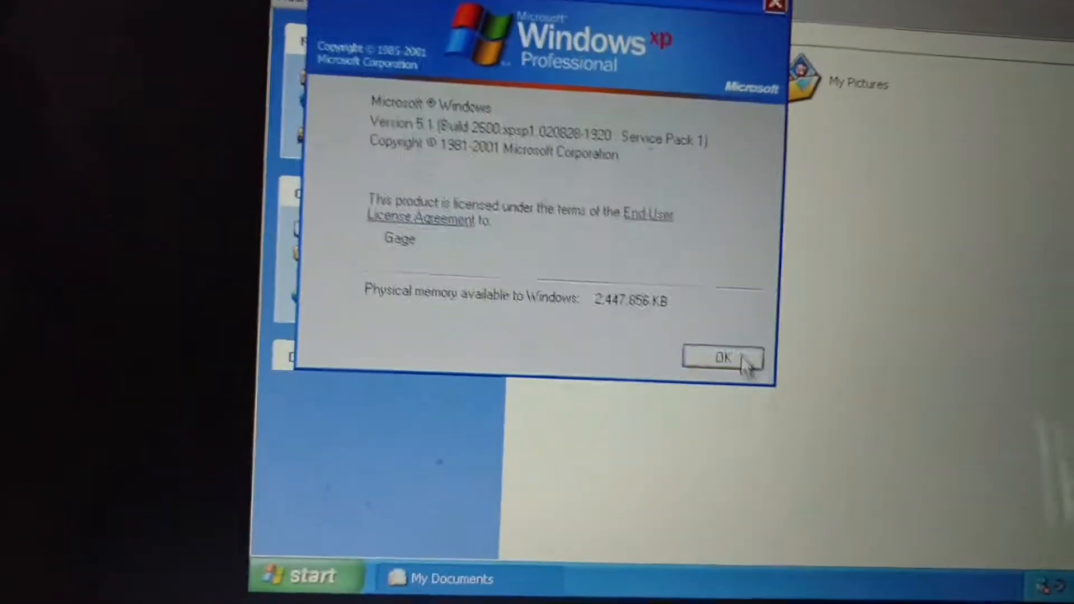
{"action": "left_click", "coordinate": [723, 357]}
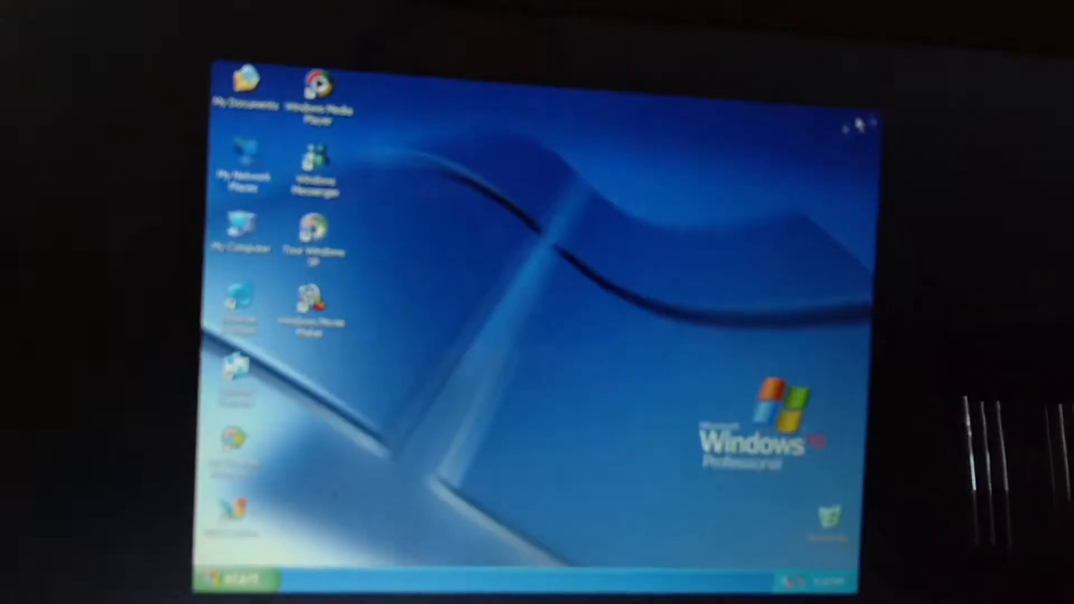
{"action": "right_click", "coordinate": [240, 233]}
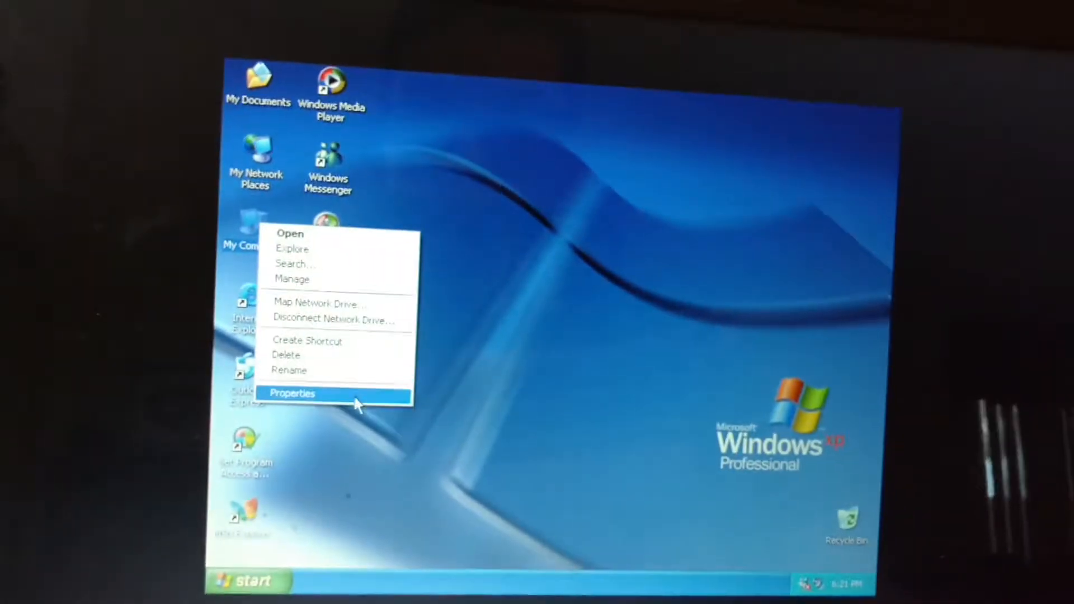
{"action": "left_click", "coordinate": [293, 393]}
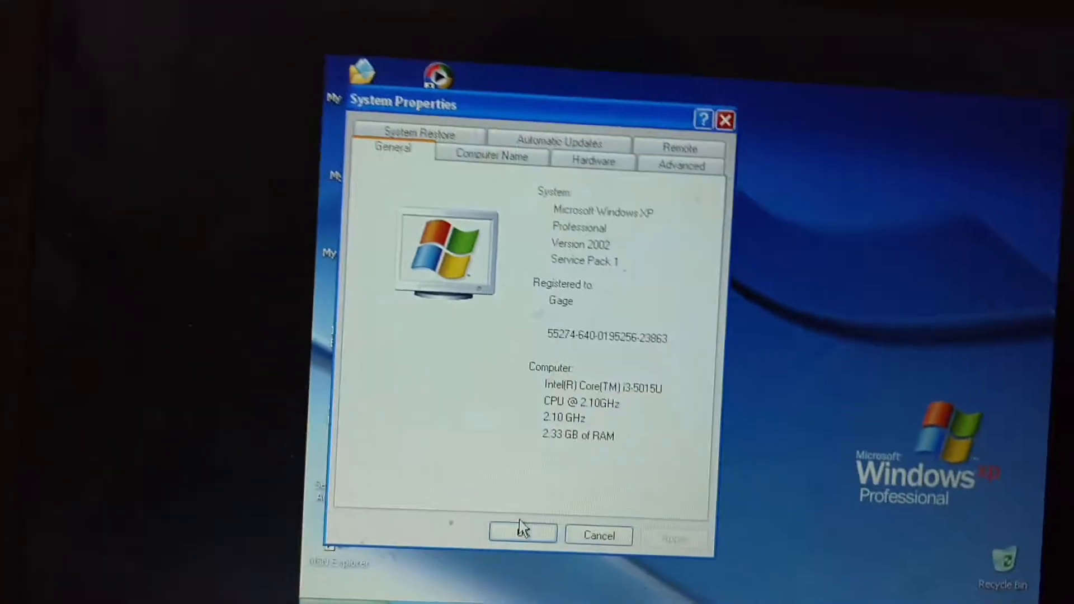
{"action": "left_click", "coordinate": [522, 534]}
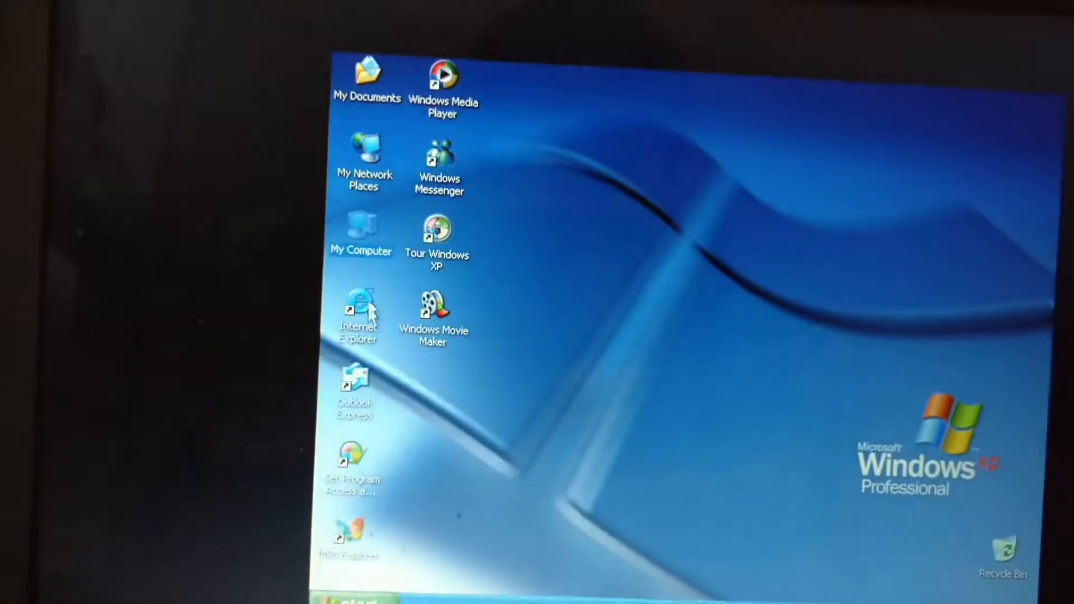
Launch Internet Explorer and view its About dialog showing version 6.0.2800.1106 SP1
{"action": "double_click", "coordinate": [357, 314]}
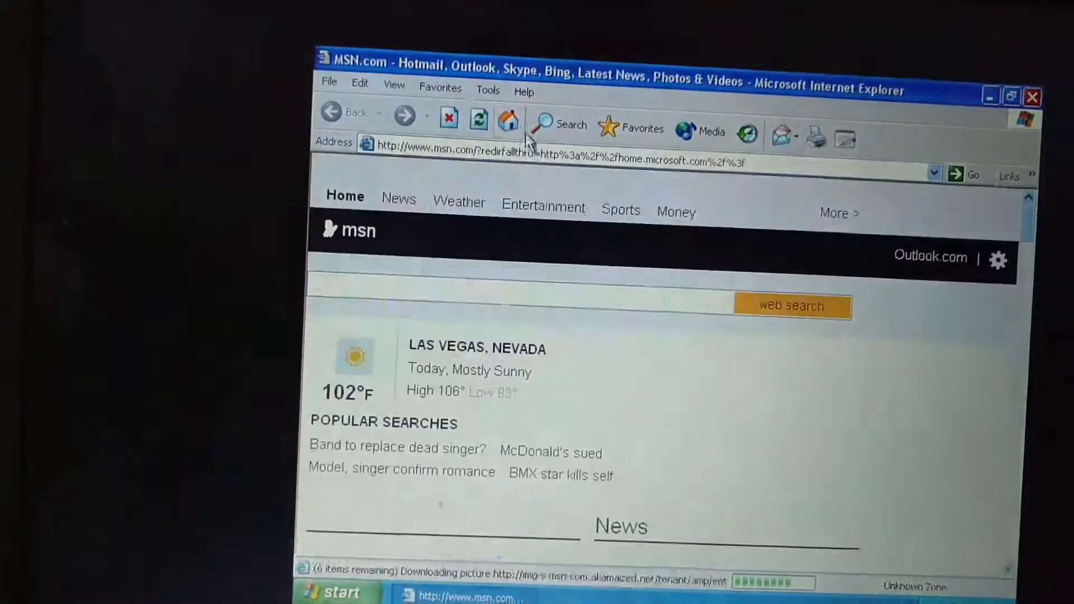
{"action": "left_click", "coordinate": [504, 88]}
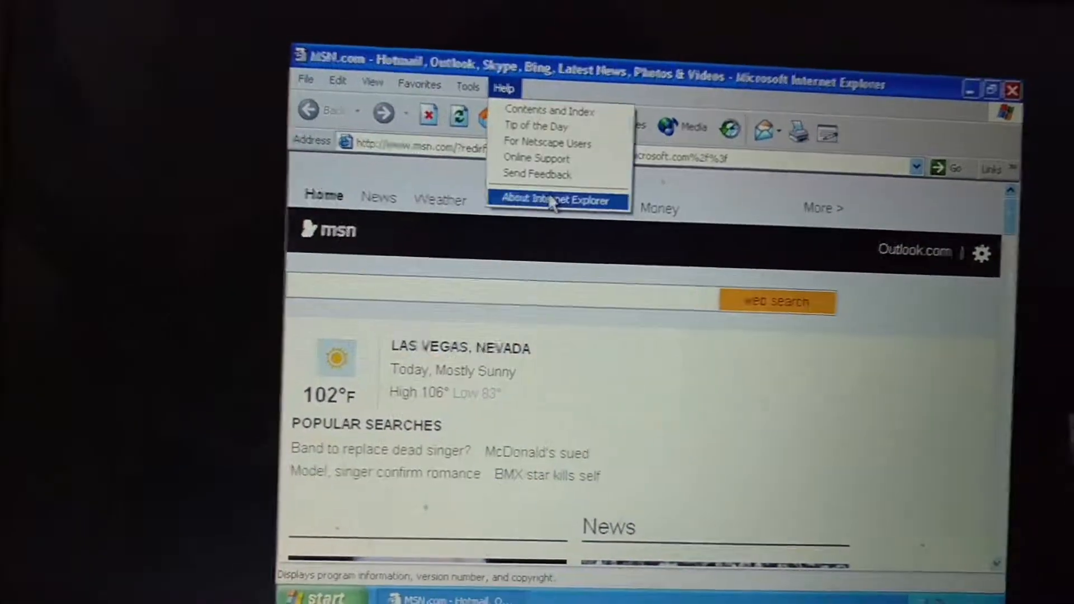
{"action": "left_click", "coordinate": [557, 201]}
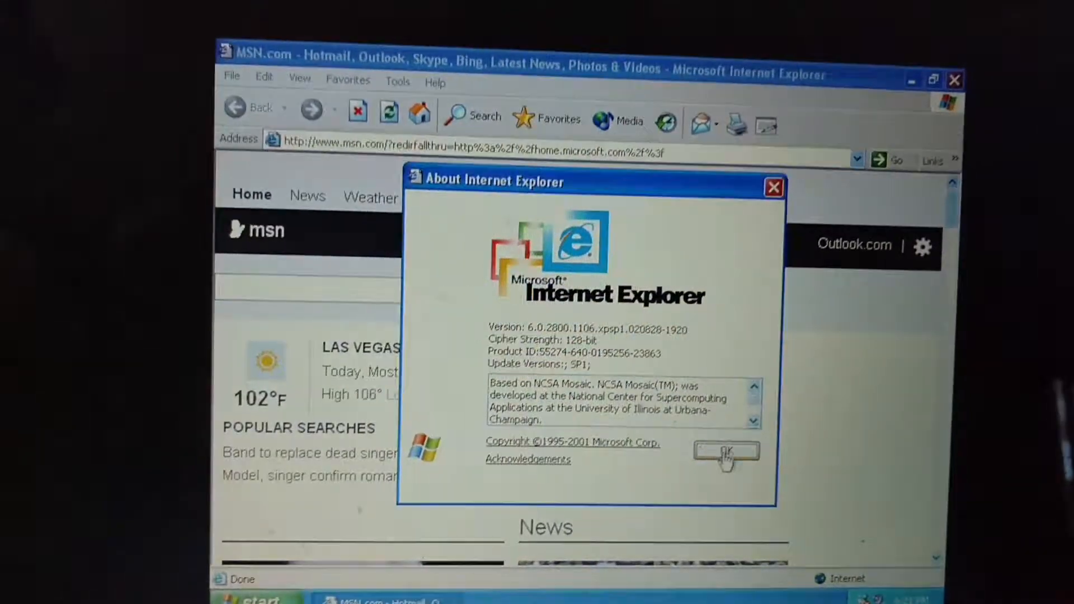
{"action": "left_click", "coordinate": [726, 452]}
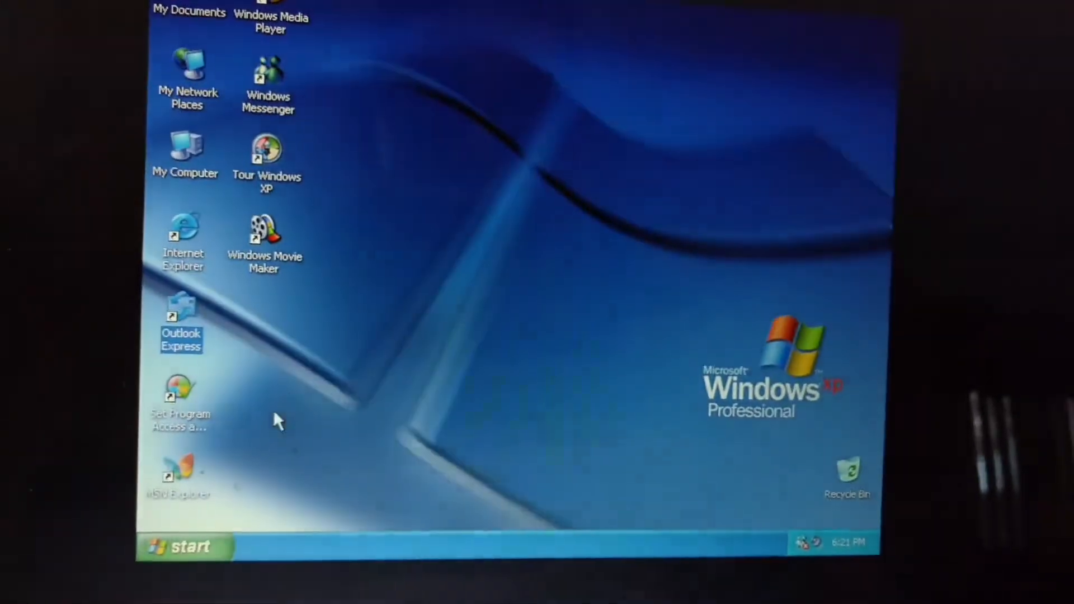
Decline the MSN Explorer offer, dismiss the Security Alert, and open Media Player's Help menu
{"action": "double_click", "coordinate": [179, 398]}
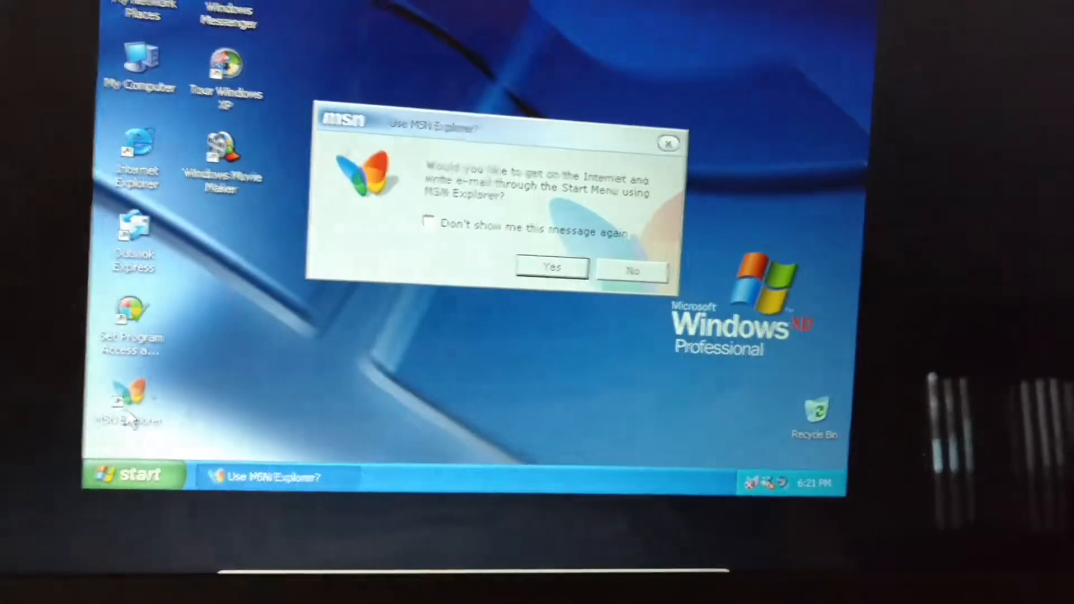
{"action": "left_click", "coordinate": [553, 267]}
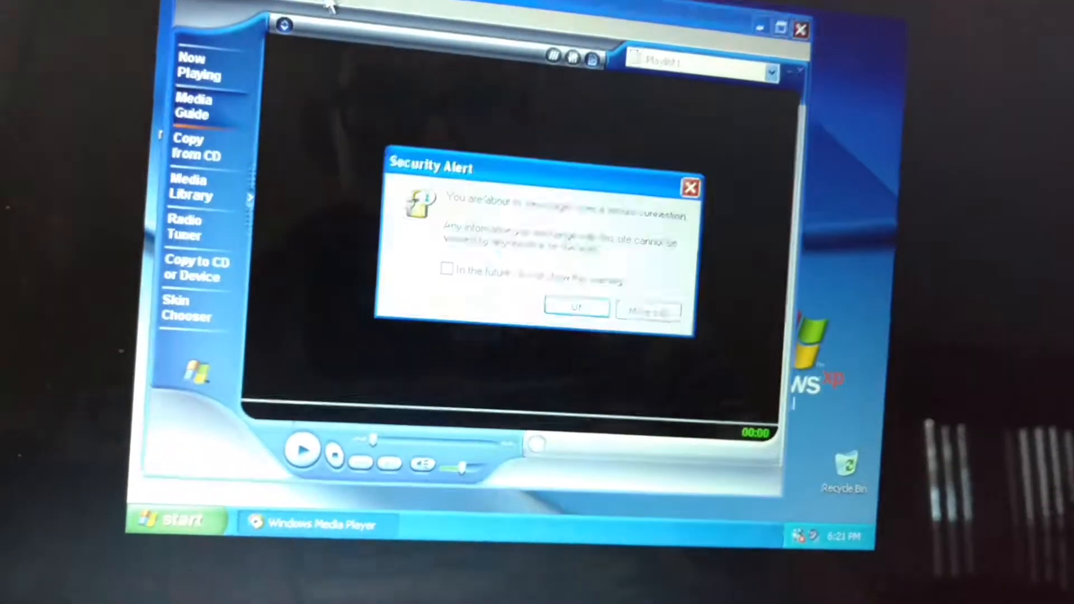
{"action": "left_click", "coordinate": [576, 307]}
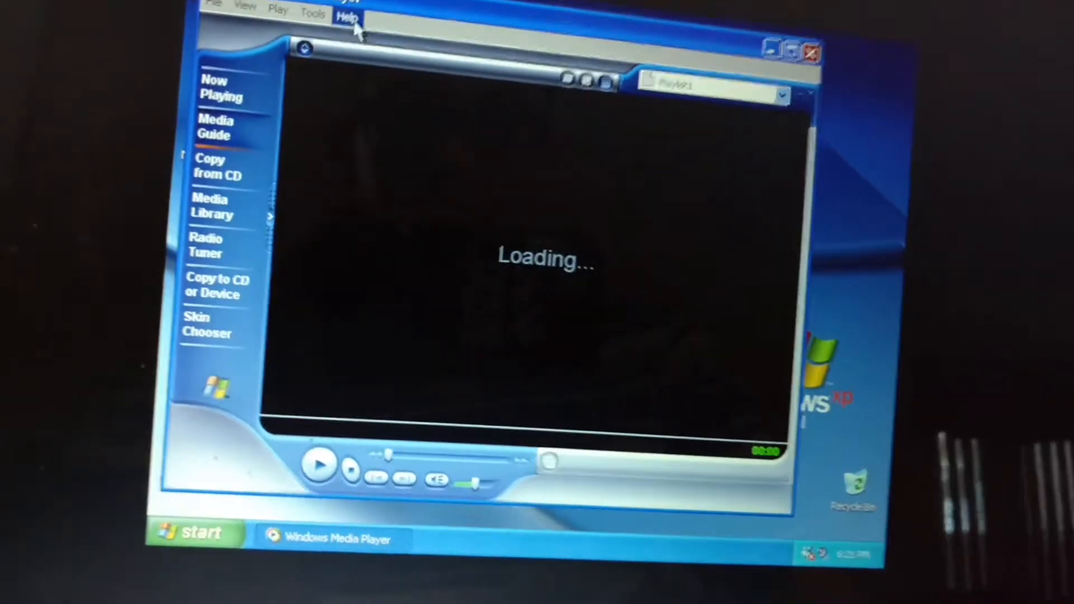
{"action": "left_click", "coordinate": [346, 18]}
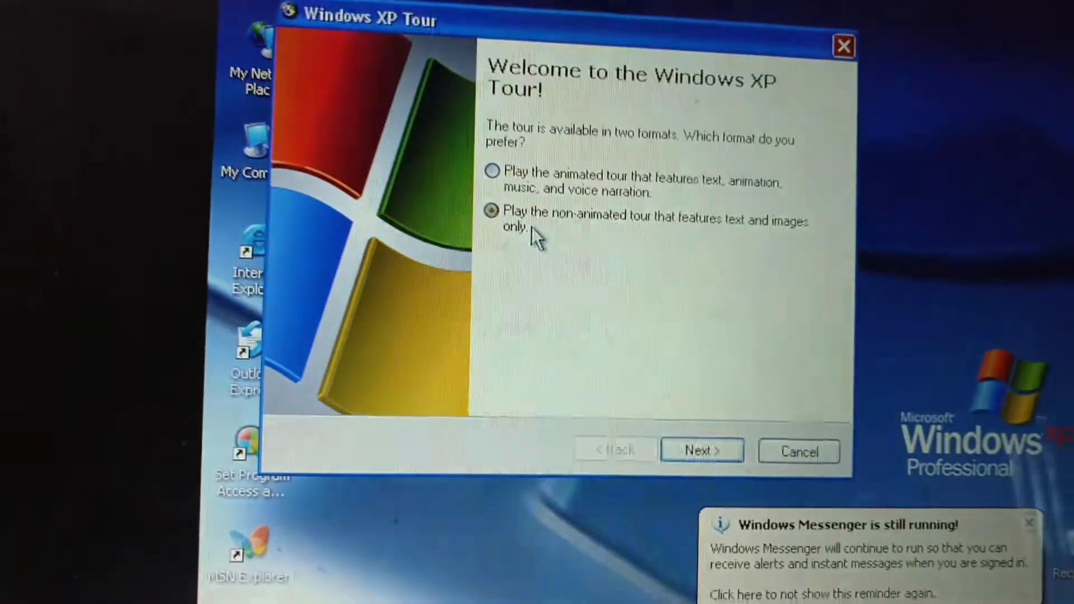
View Movie Maker's About dialog (version 1.1.2427.1), close it, and launch Solitaire
{"action": "left_click", "coordinate": [700, 451]}
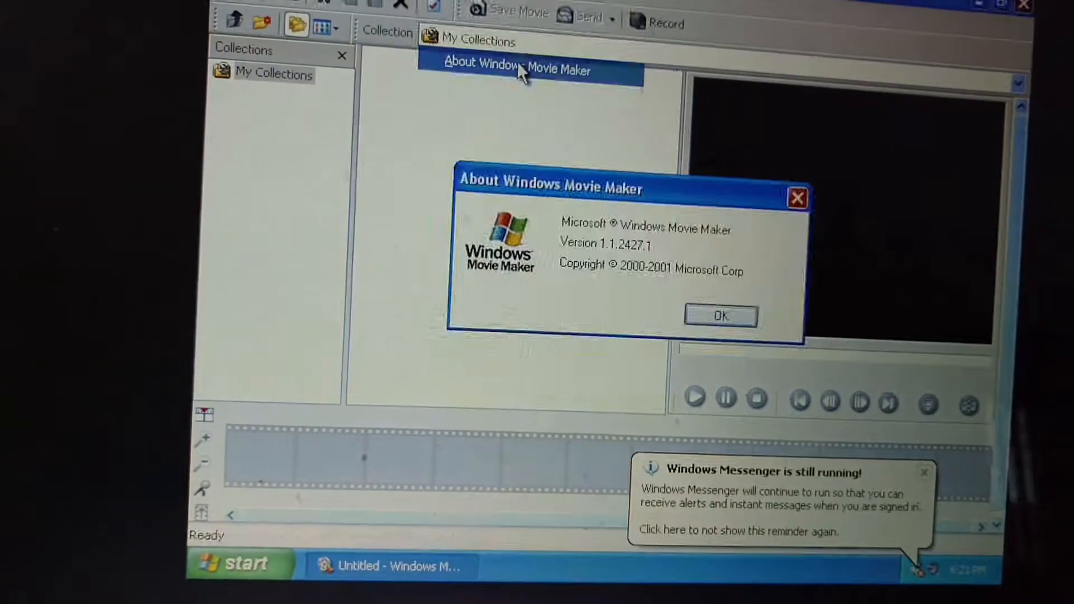
{"action": "left_click", "coordinate": [719, 316]}
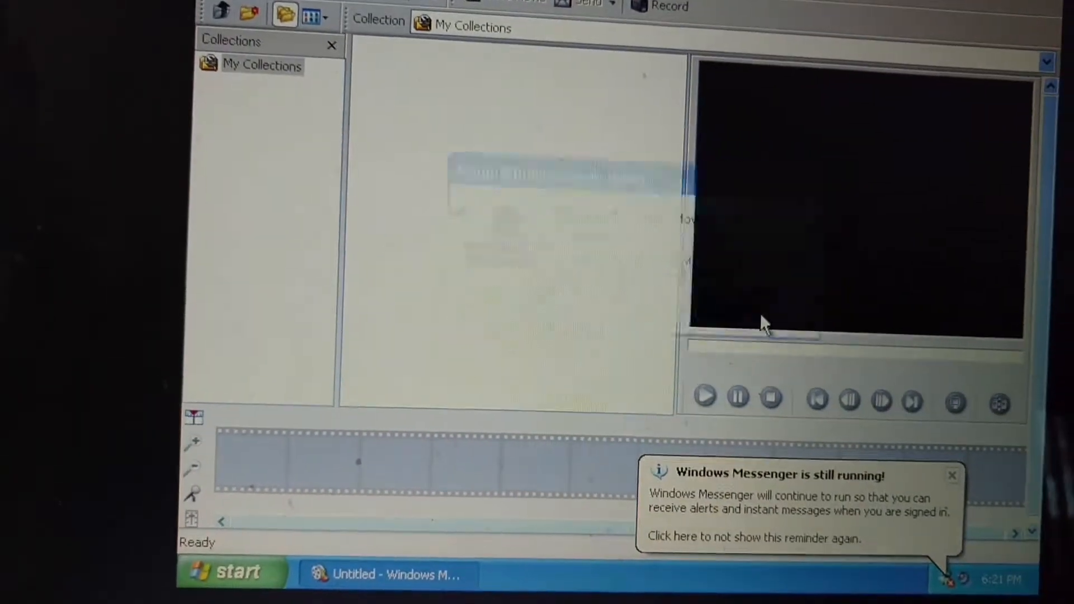
{"action": "left_click", "coordinate": [229, 573]}
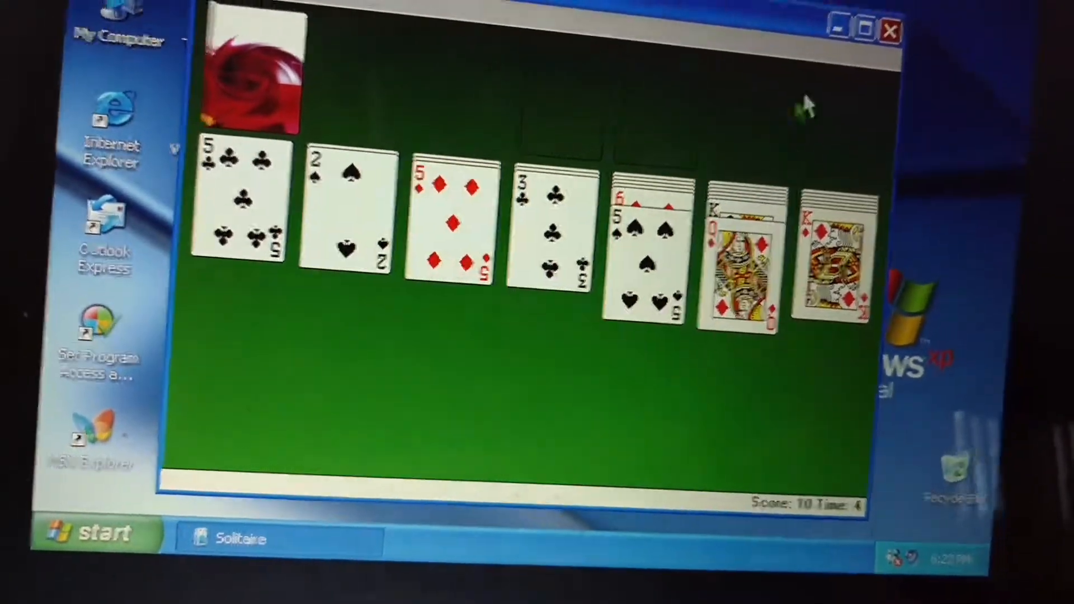
Close Solitaire and show the Start menu's All Programs list
{"action": "left_click", "coordinate": [346, 88]}
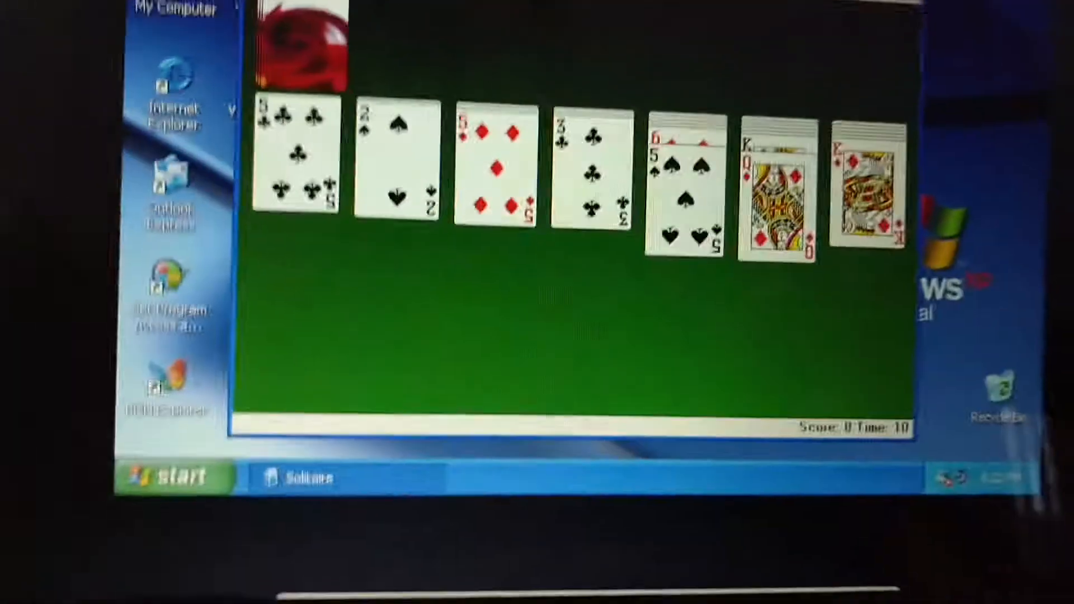
{"action": "left_click", "coordinate": [175, 477]}
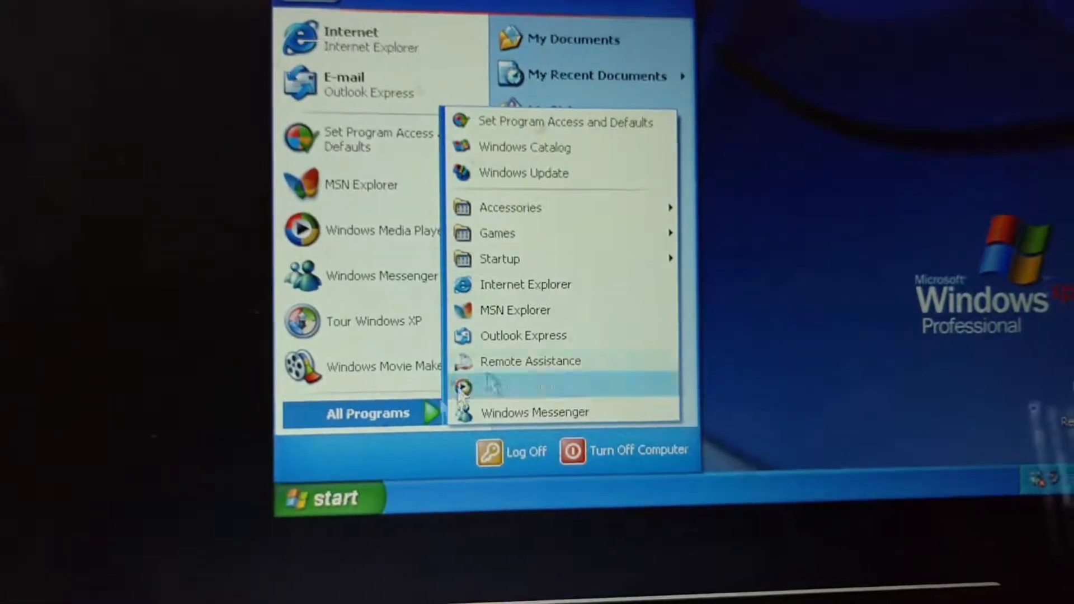
Browse the Accessories programs, close the menu, and bring up the Log Off Windows dialog
{"action": "left_click", "coordinate": [505, 207]}
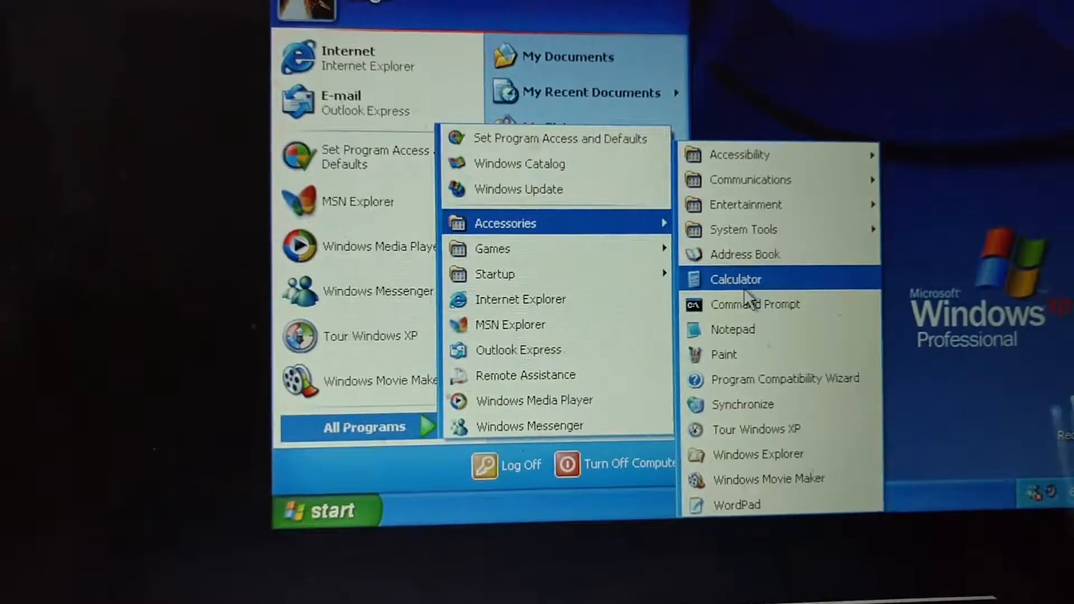
{"action": "left_click", "coordinate": [735, 279]}
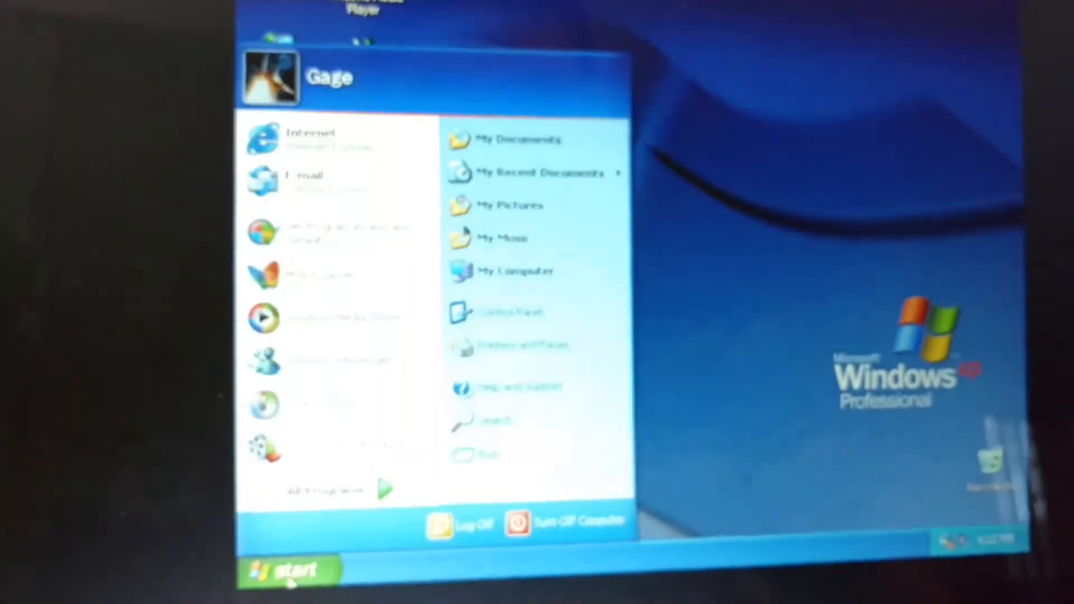
{"action": "left_click", "coordinate": [457, 522]}
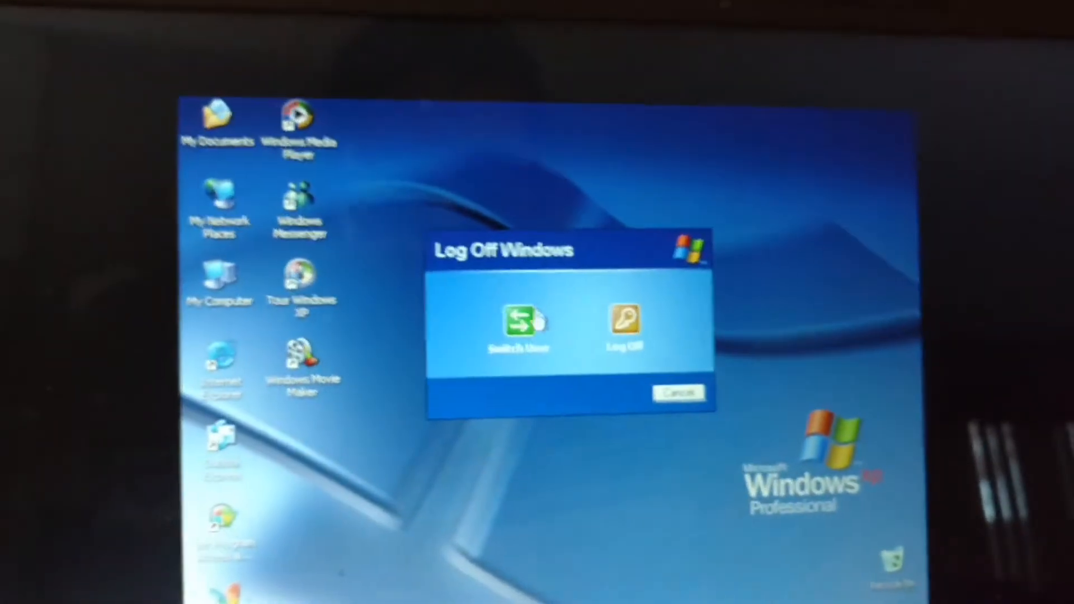